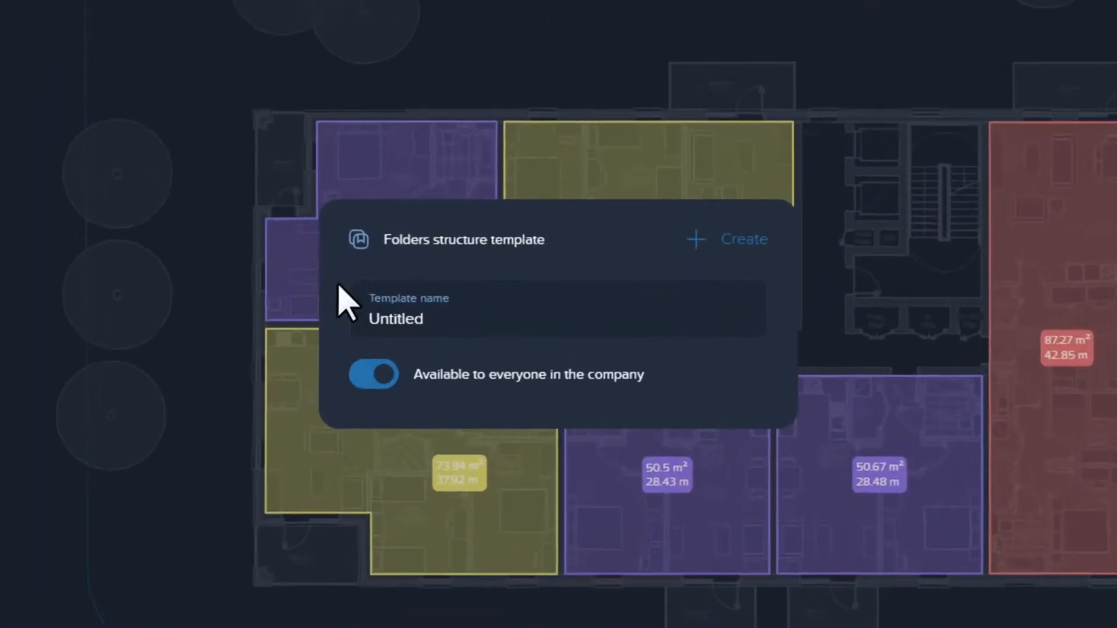
Name the shared folder structure template 'Type of flats' and create it.
type("Type")
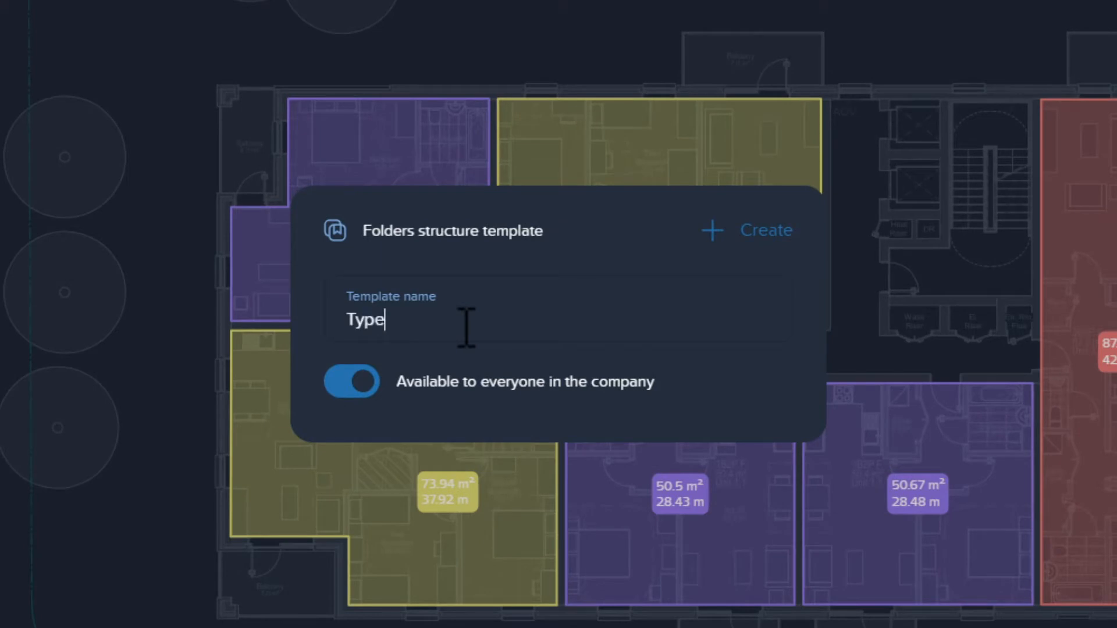
type("of flats")
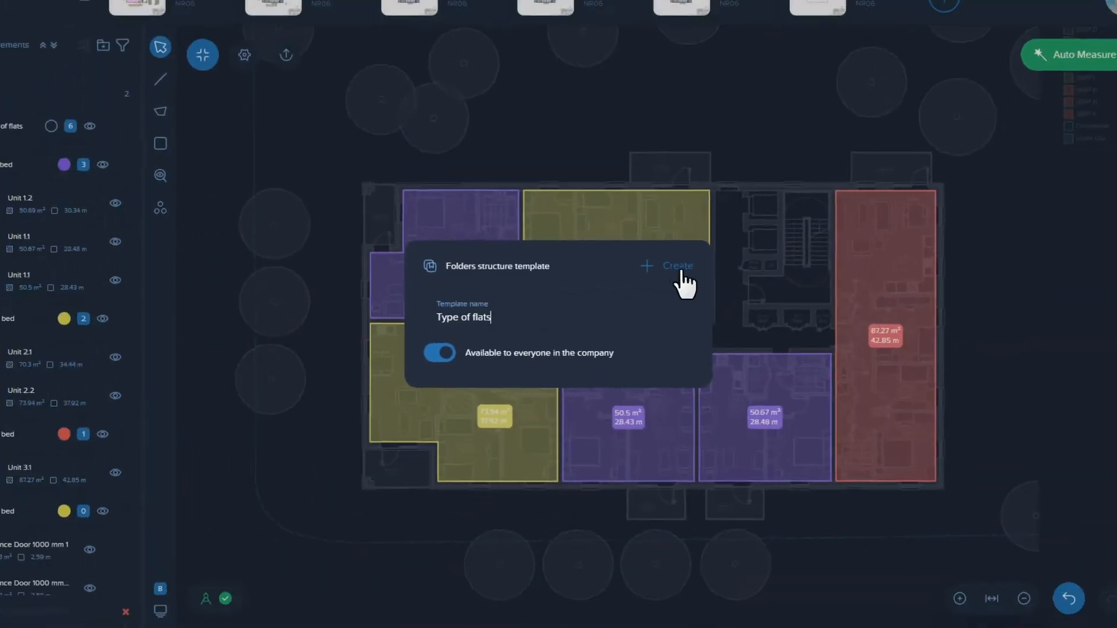
left_click(675, 266)
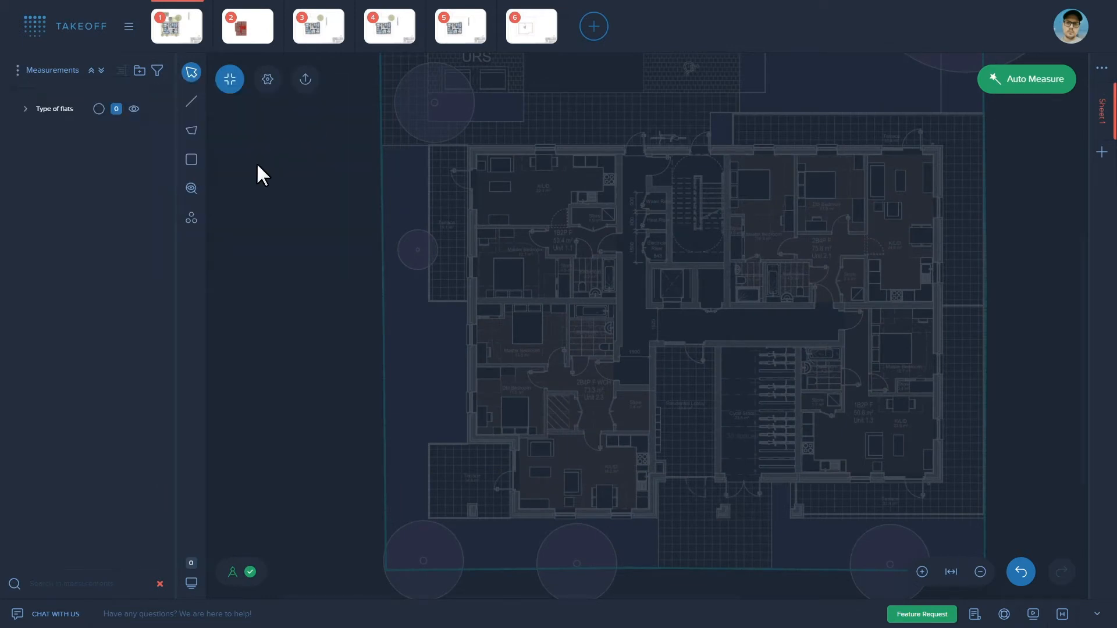
On the NR06 floor plan, add a new measurement folder named 'Risers' for the riser measurements.
left_click(25, 109)
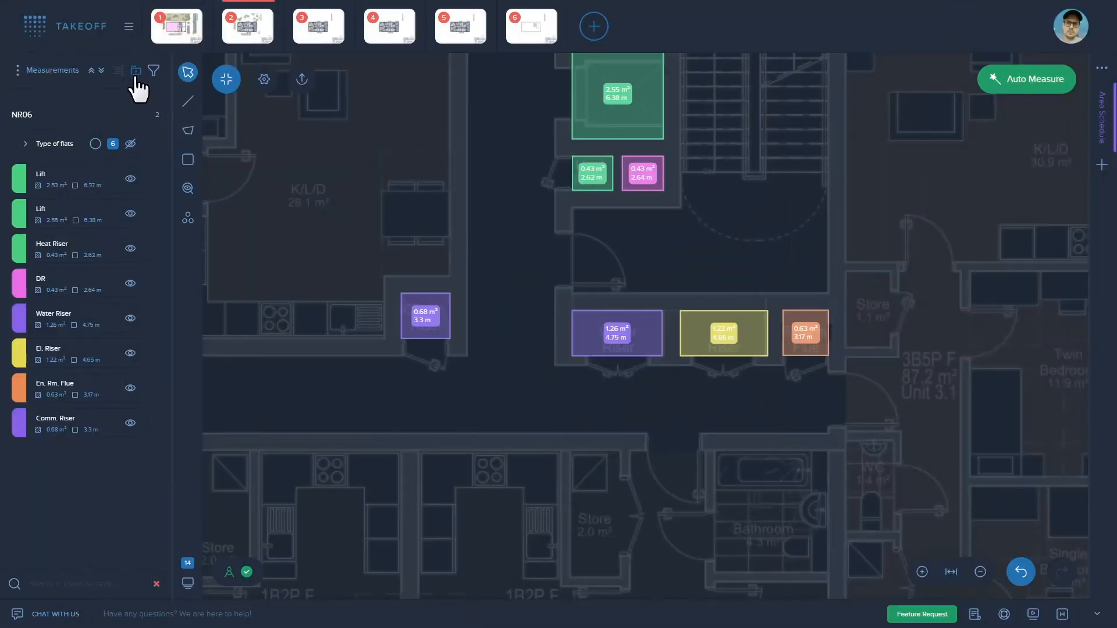
left_click(135, 71)
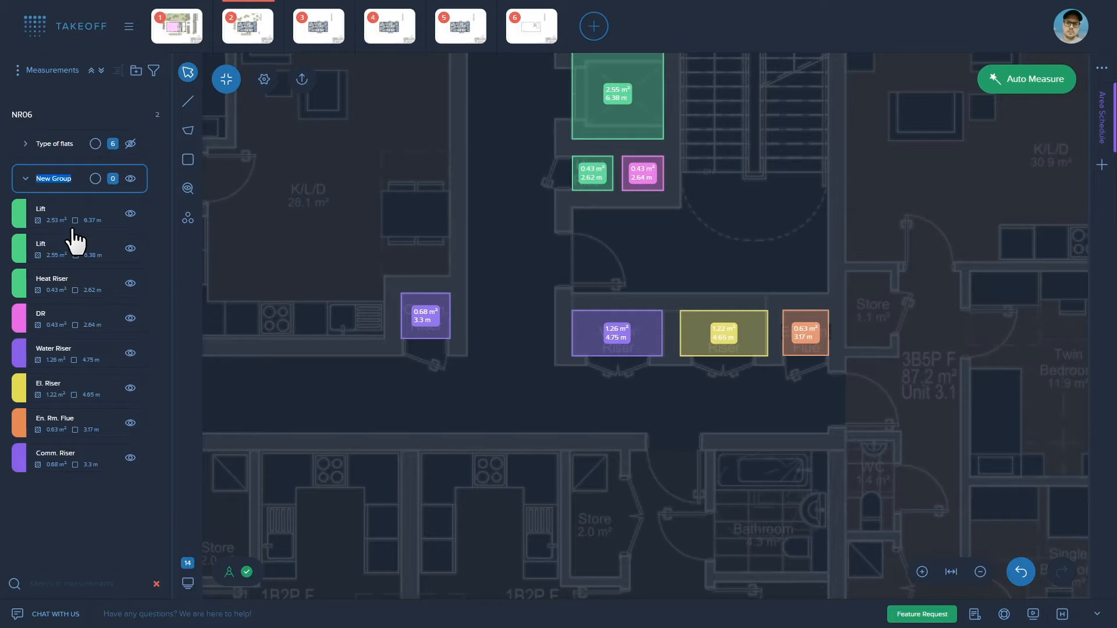
type("Risers")
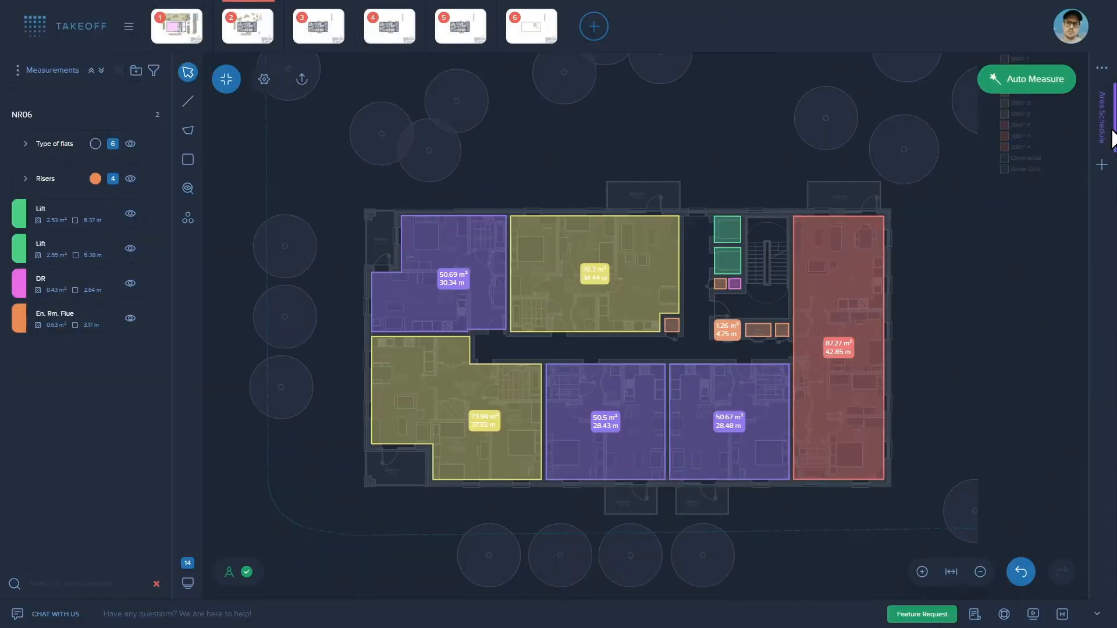
Show the Area Schedule spreadsheet and dock it on the left beside the NR06 plan.
left_click(1109, 114)
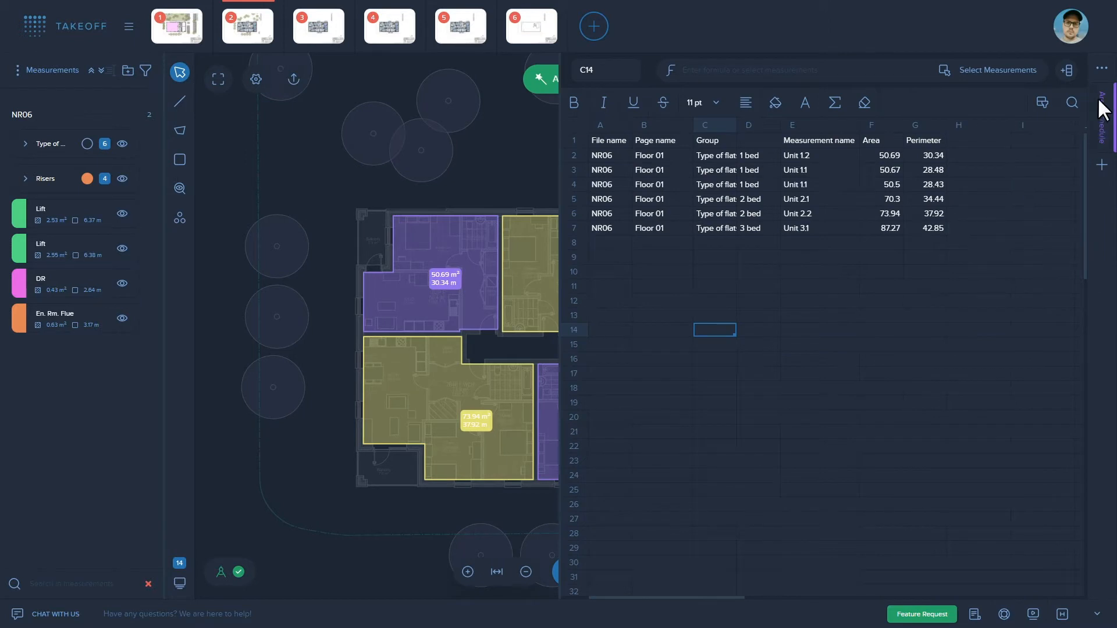
left_click(1100, 70)
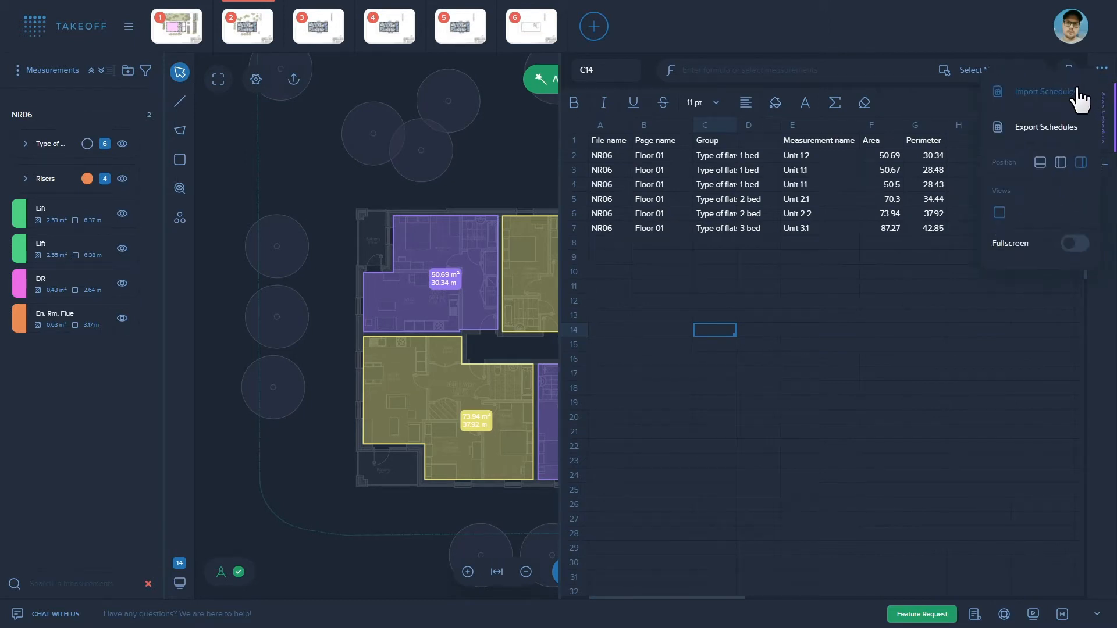
left_click(1044, 91)
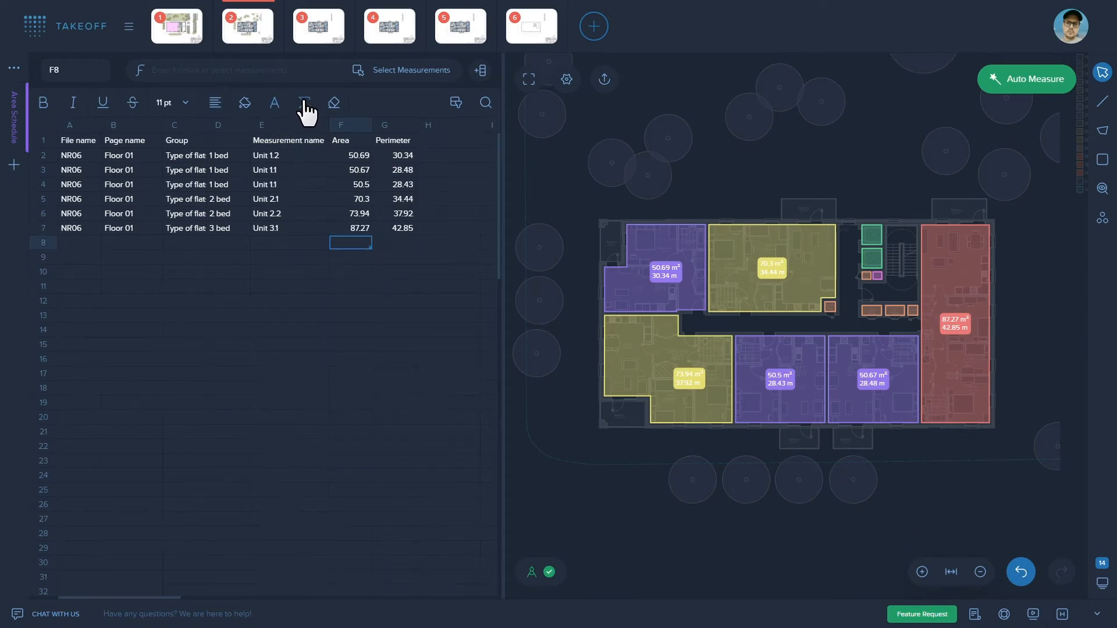
Sum the Area column F2:F7 into F8 (383.37) and adjust the column sizing.
left_click(305, 102)
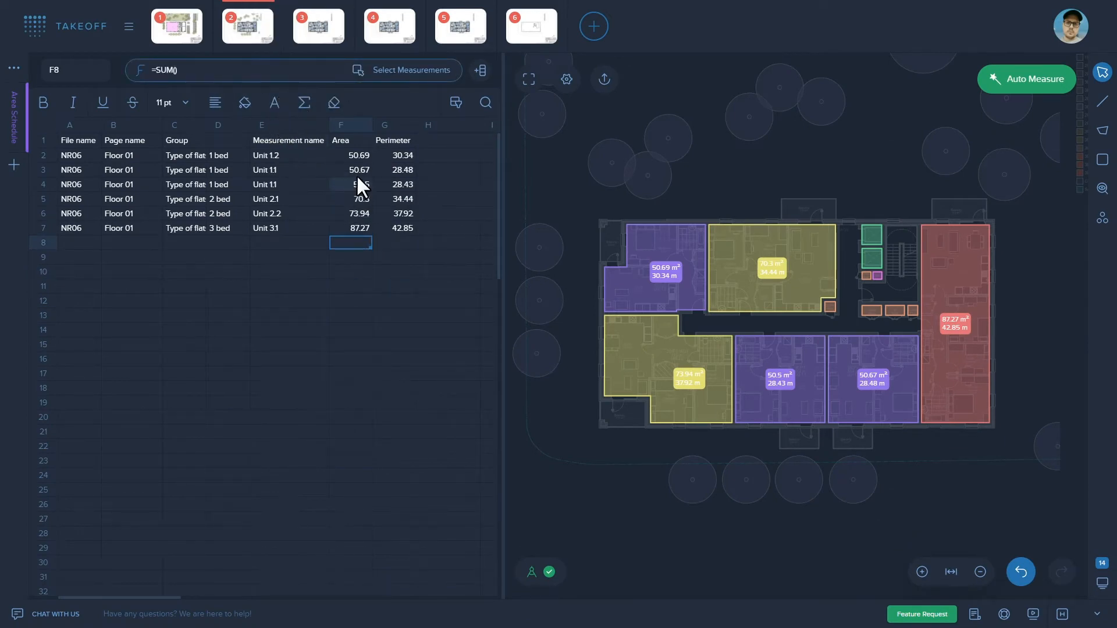
left_click_drag(351, 156, 350, 228)
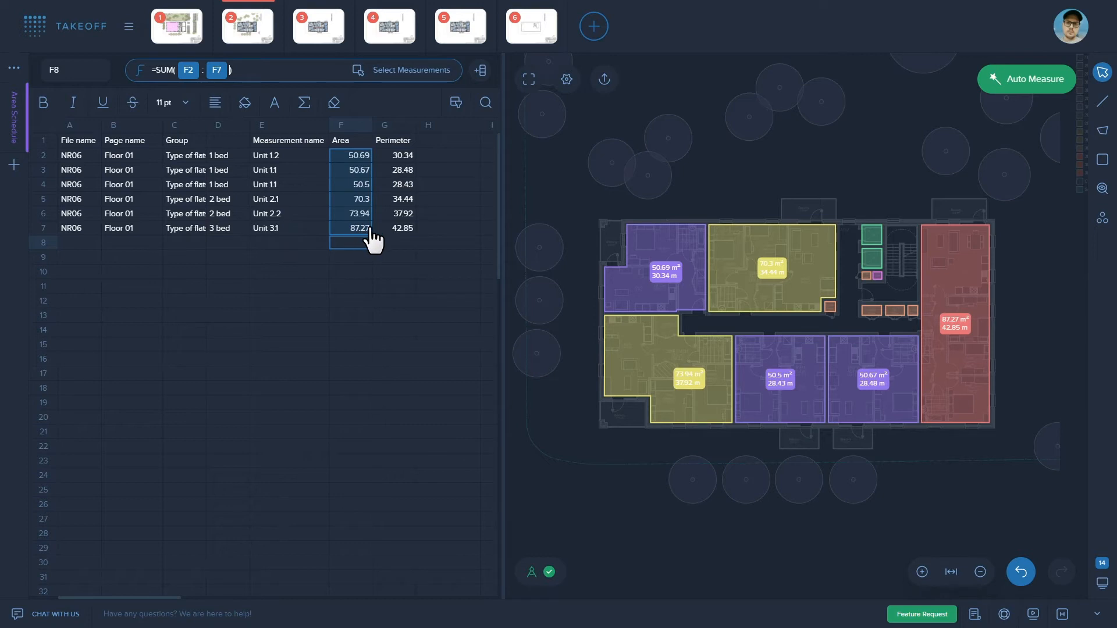
key("Enter")
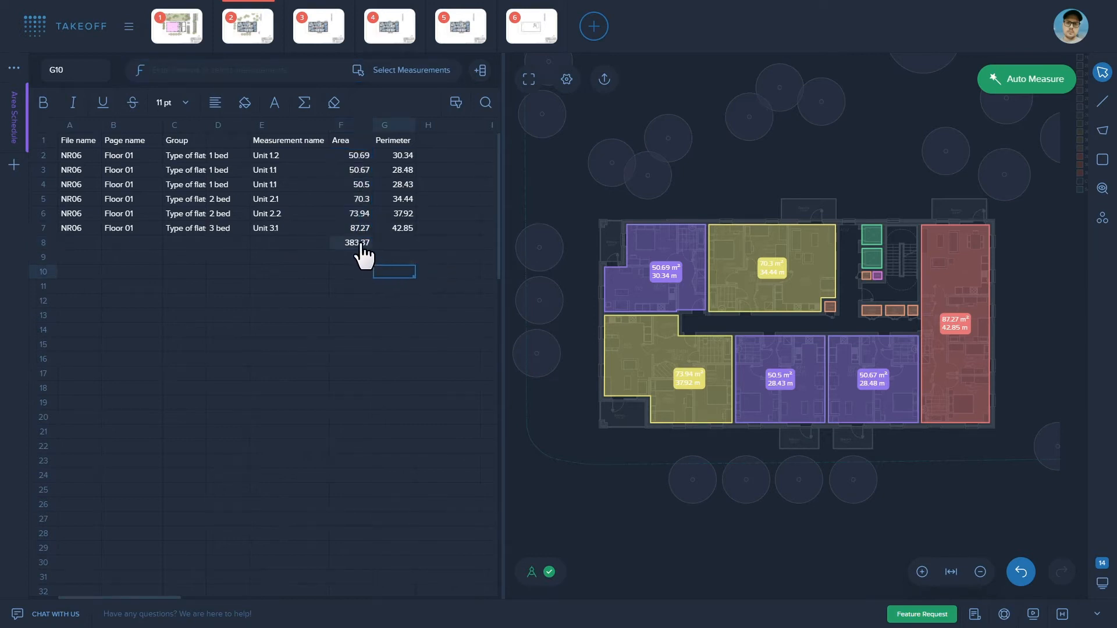
right_click(350, 242)
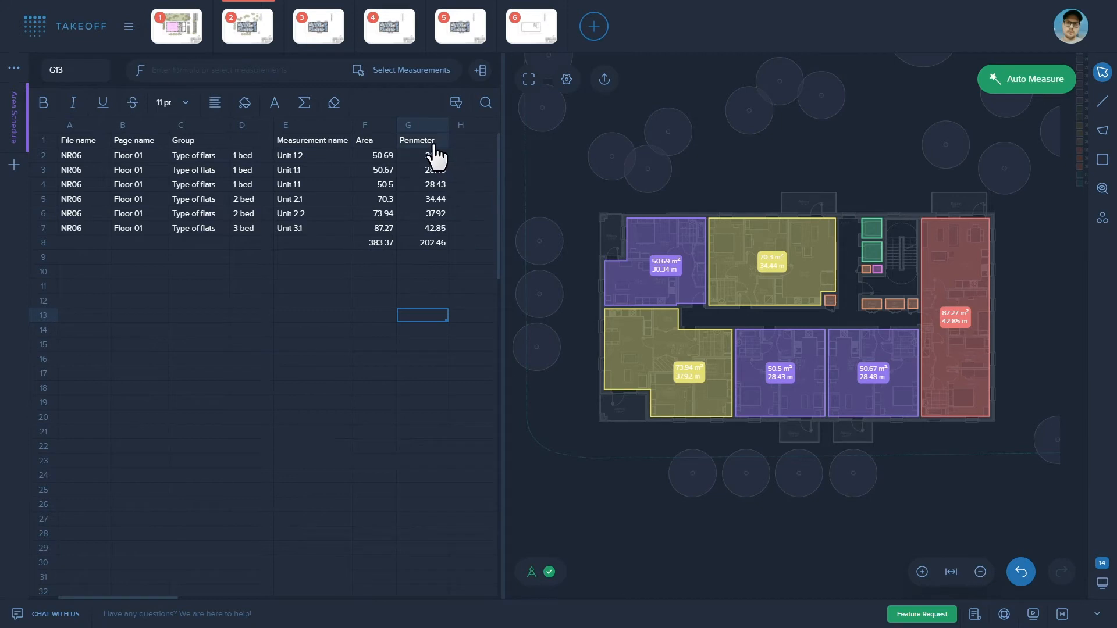
Select the schedule's header row 1 and change its font size.
left_click(422, 139)
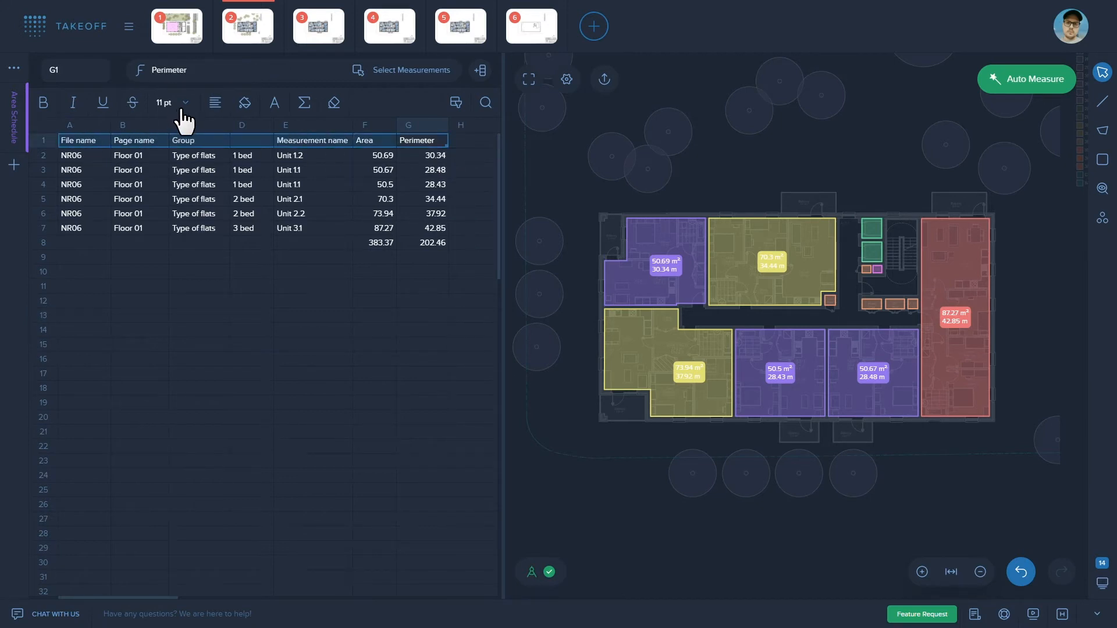
left_click(171, 103)
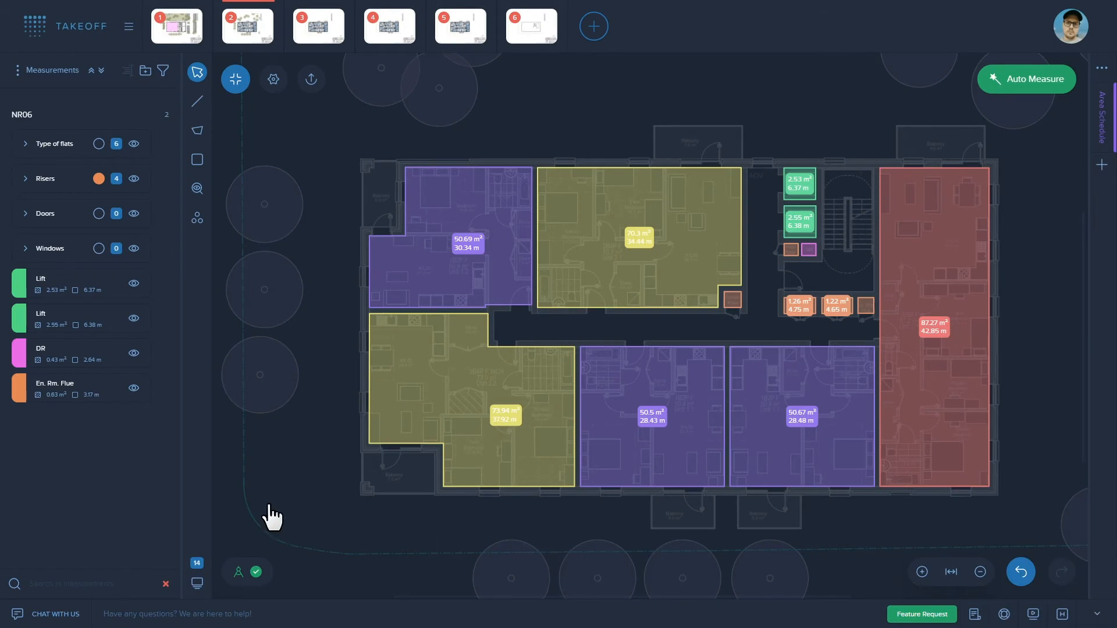
left_click(86, 584)
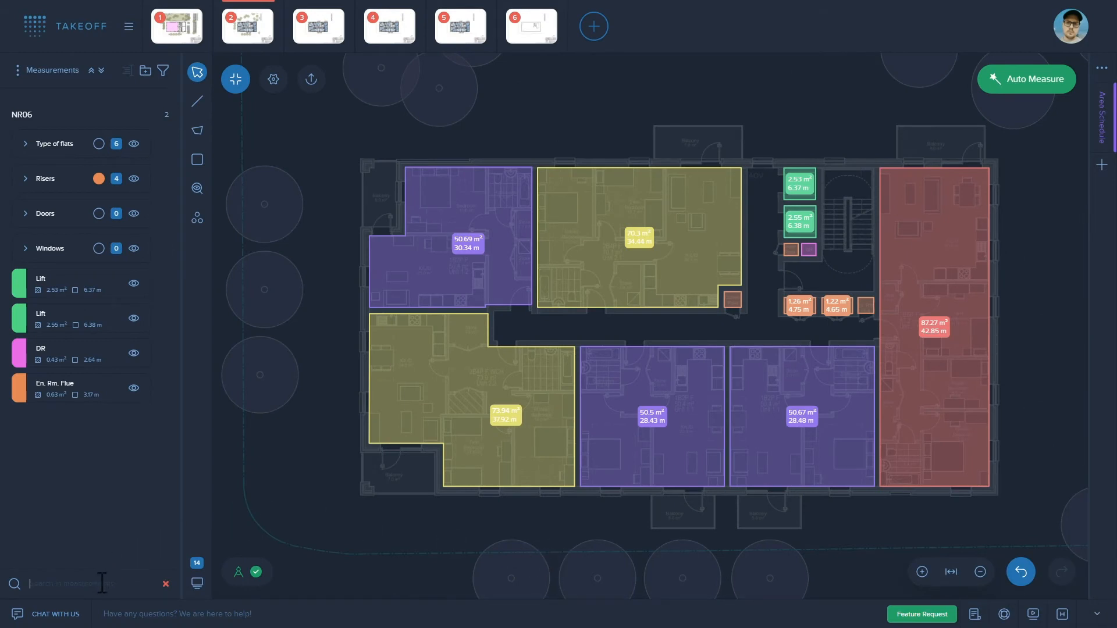
type("Unl")
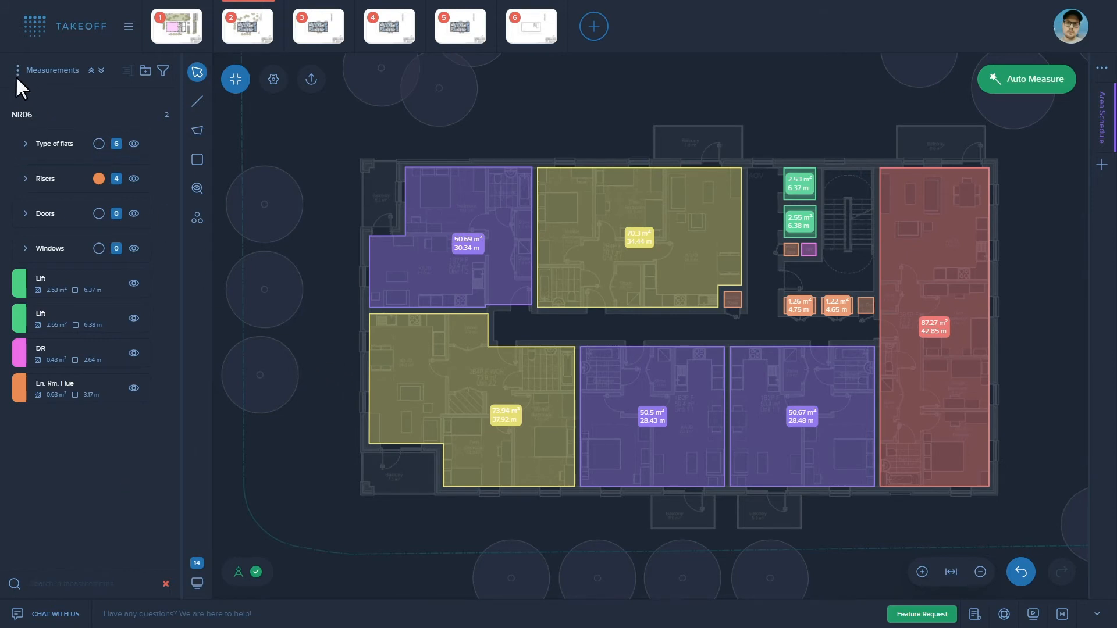
Apply the Type of flats template from the Measurements menu and select a flat unit on the plan.
left_click(17, 70)
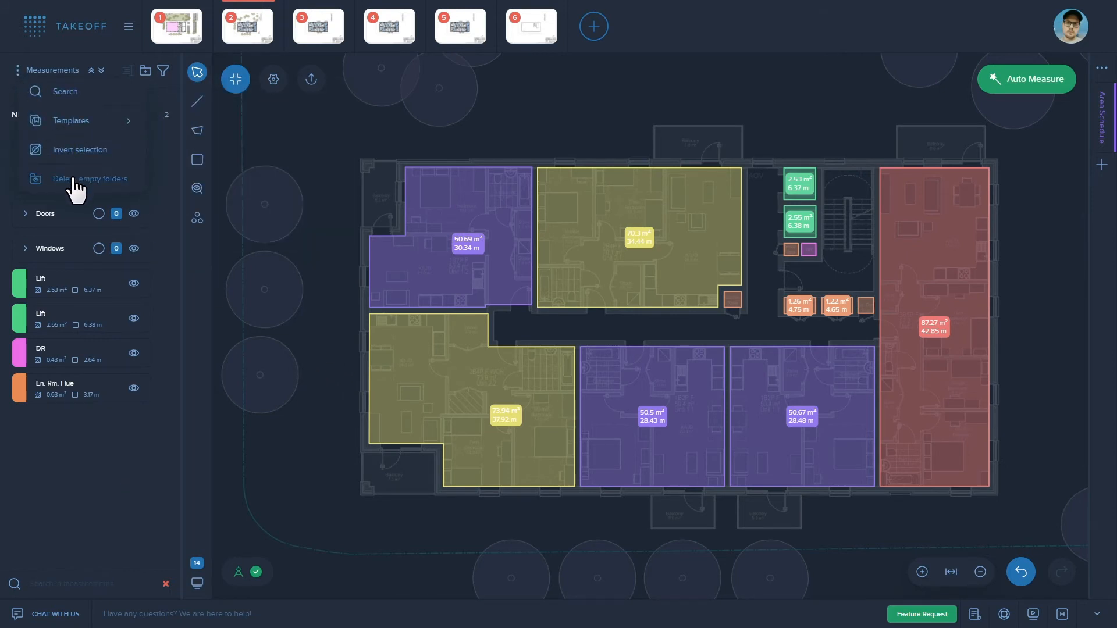
left_click(90, 178)
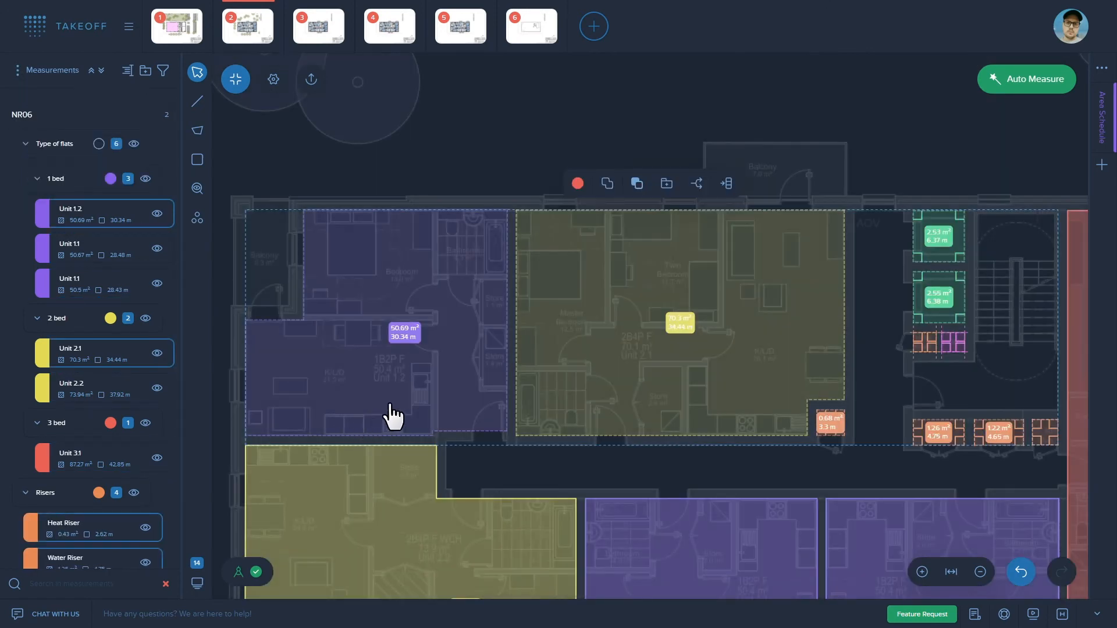
left_click(273, 79)
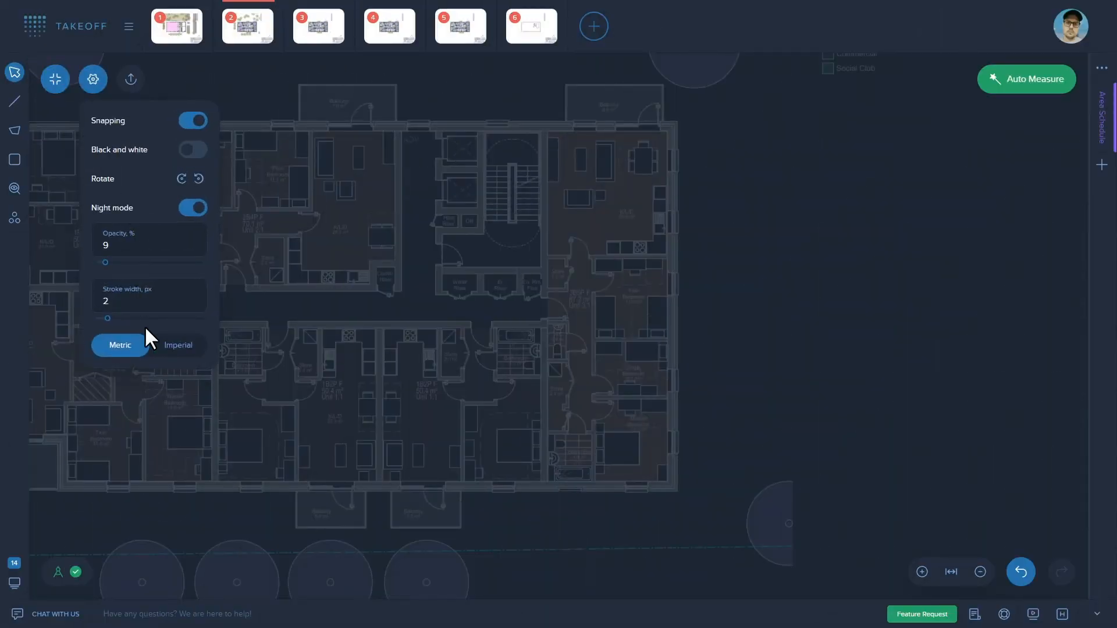
Switch measurements to imperial and draw a rectangular area over the right-hand flat.
left_click(177, 345)
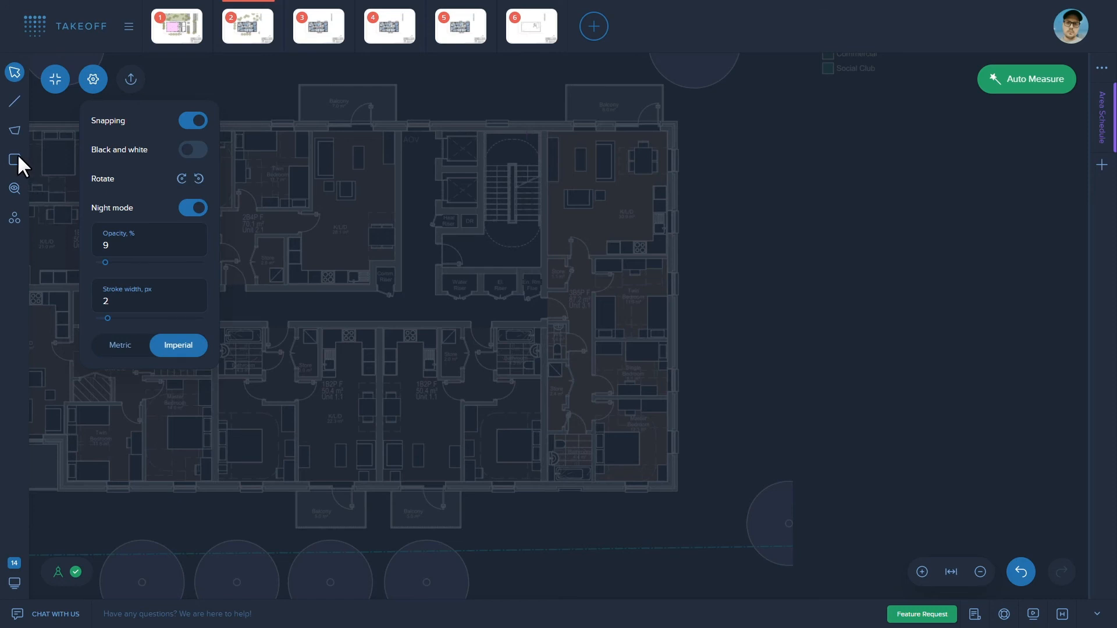
left_click(14, 159)
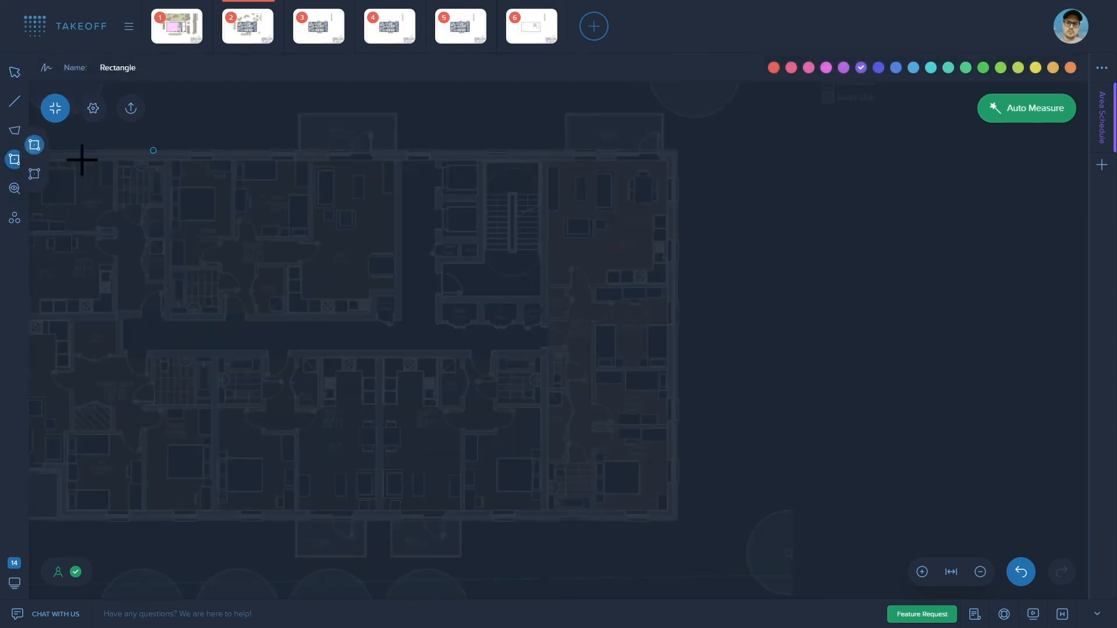
left_click_drag(153, 150, 652, 371)
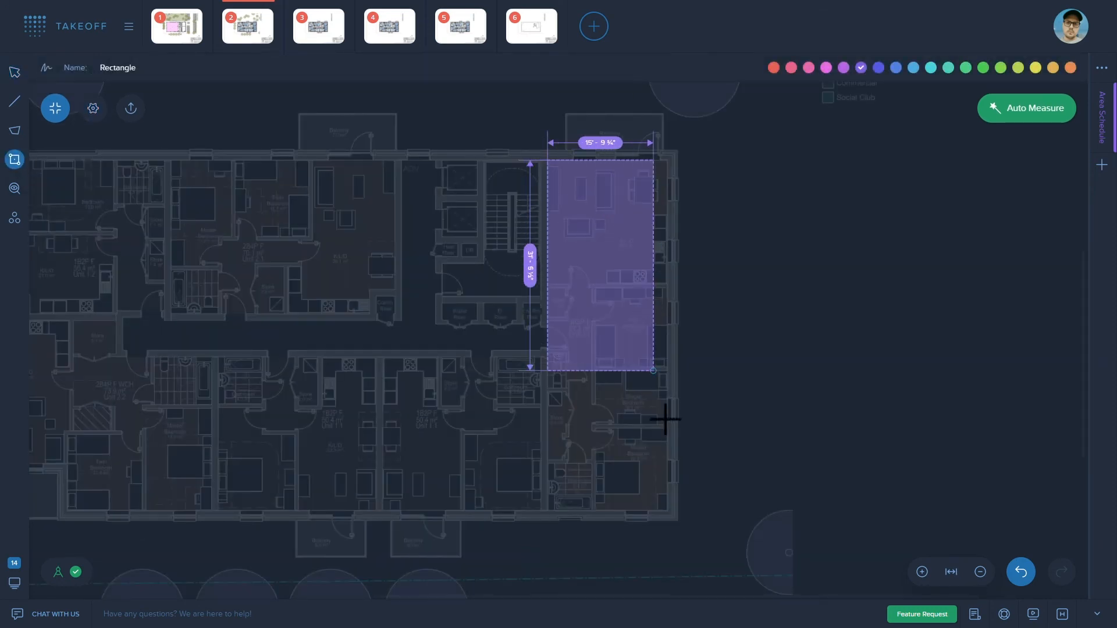
left_click_drag(652, 370, 670, 511)
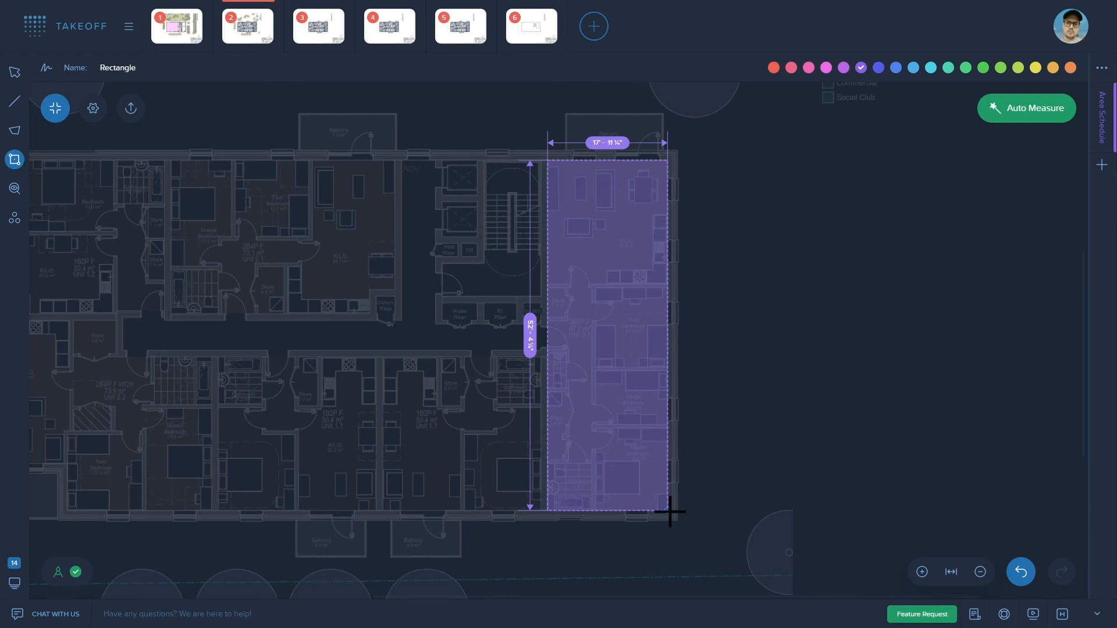